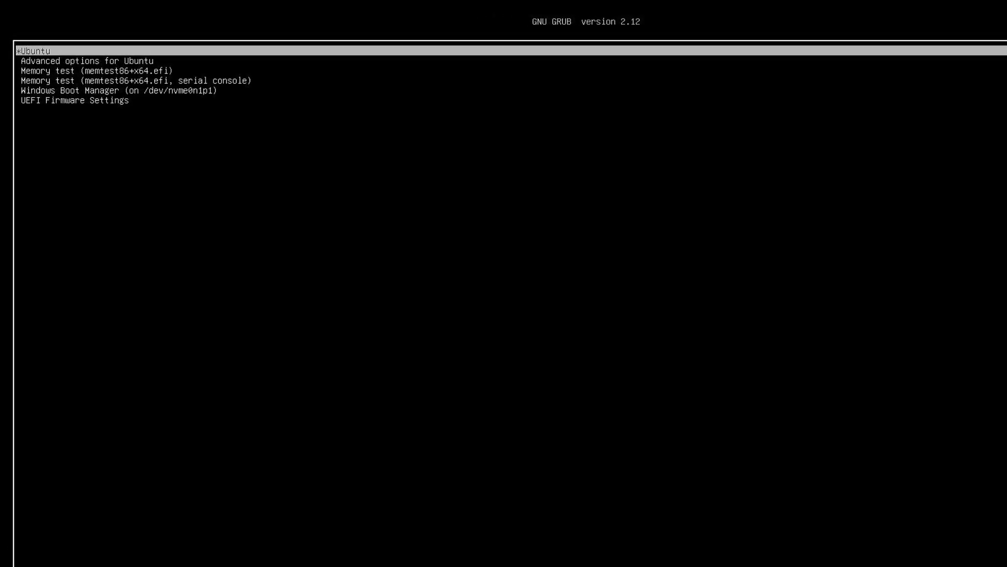
- Boot Windows Boot Manager from the GNU GRUB menu
{"action": "key", "text": "Down"}
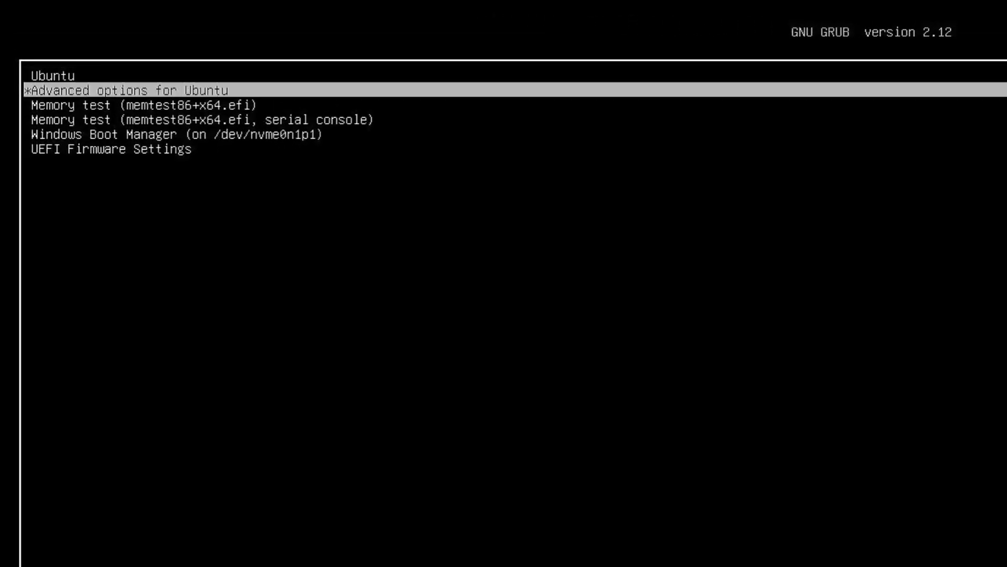
{"action": "key", "text": "Down"}
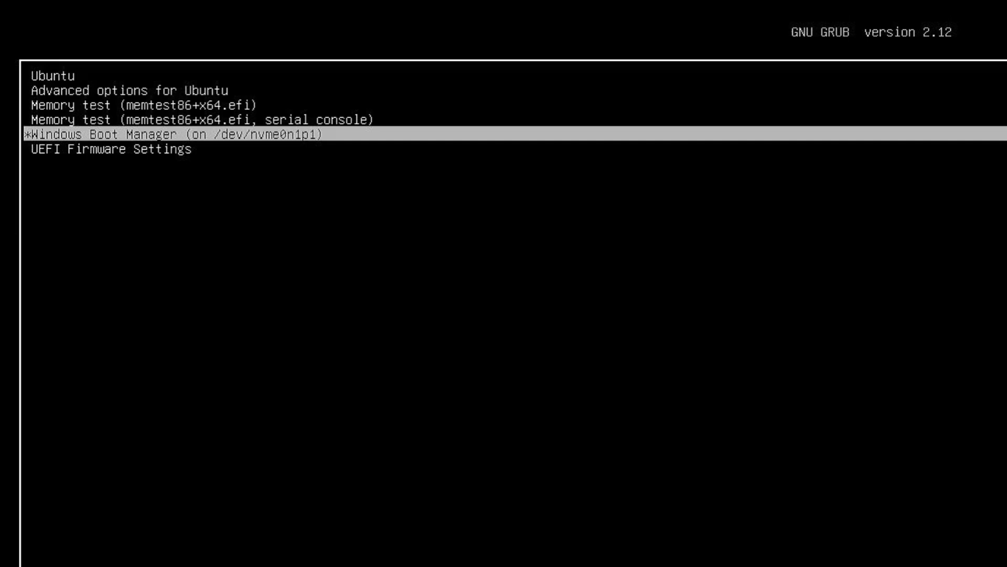
{"action": "key", "text": "enter"}
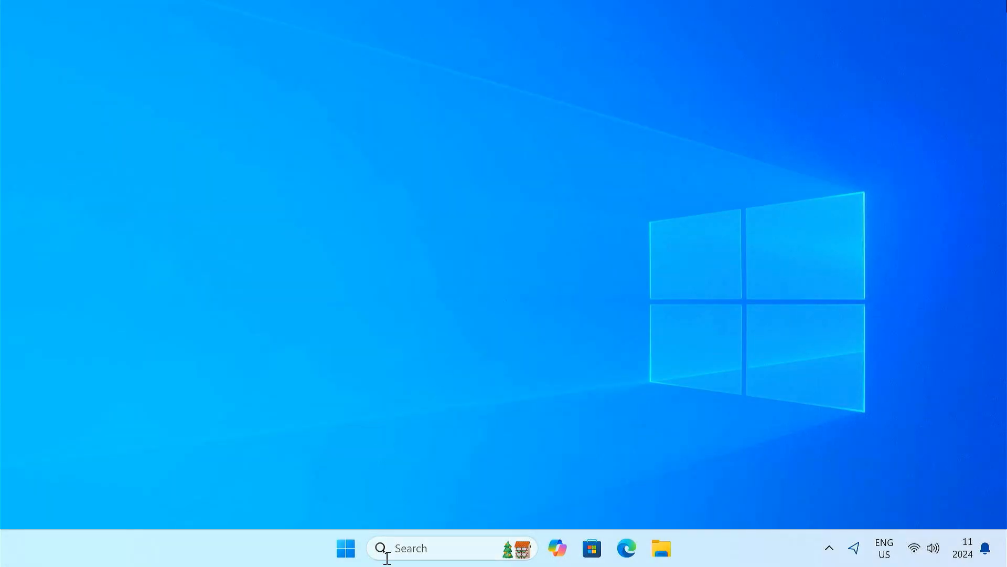
- Delete the 72.96 GB Ubuntu volume on Disk 0, leaving it unallocated
{"action": "type", "text": "disk"}
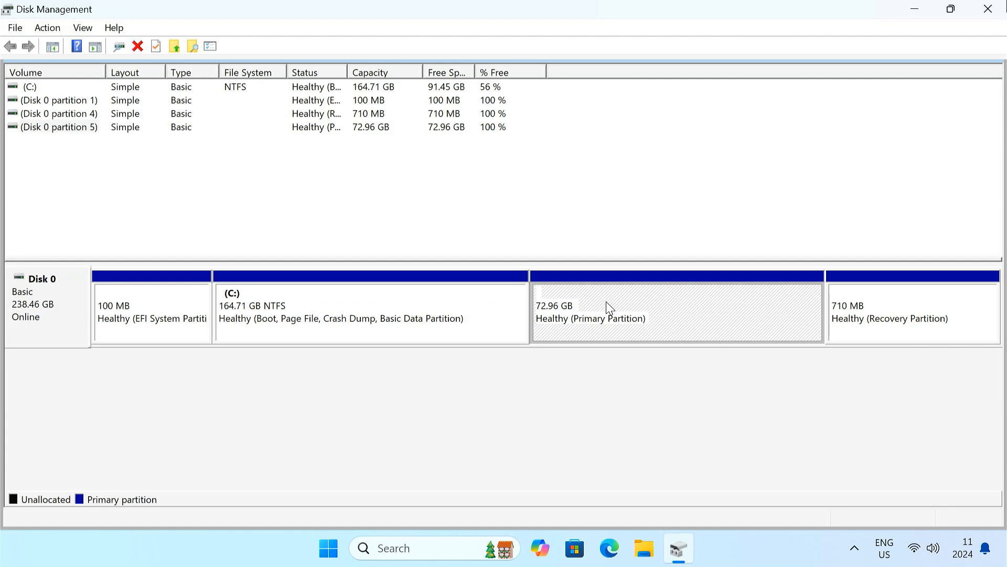
{"action": "right_click", "coordinate": [609, 307]}
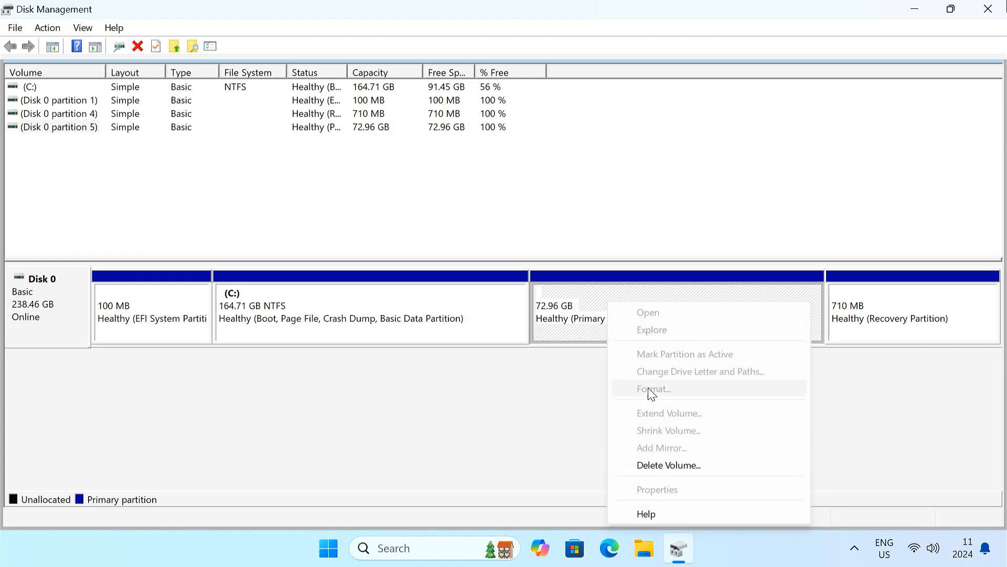
{"action": "left_click", "coordinate": [668, 465]}
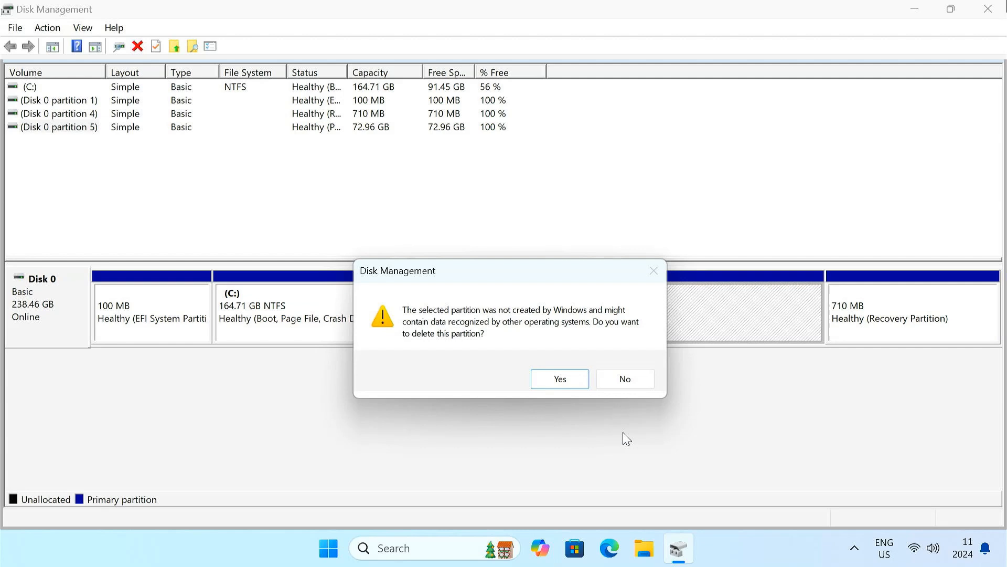
{"action": "left_click", "coordinate": [558, 379]}
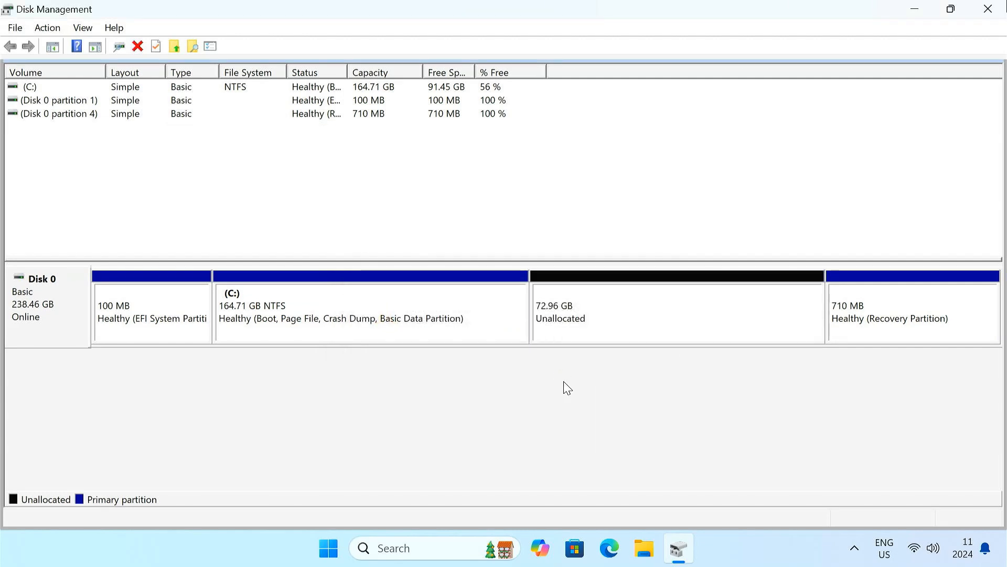
- Extend C: into the unallocated space to 237.67 GB and close Disk Management
{"action": "left_click", "coordinate": [675, 308]}
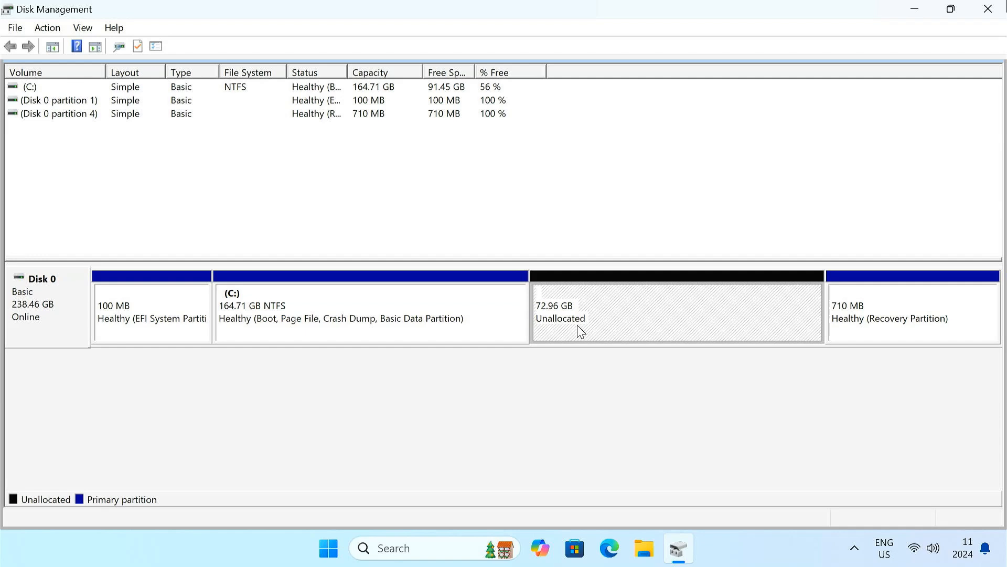
{"action": "mouse_move", "coordinate": [586, 331]}
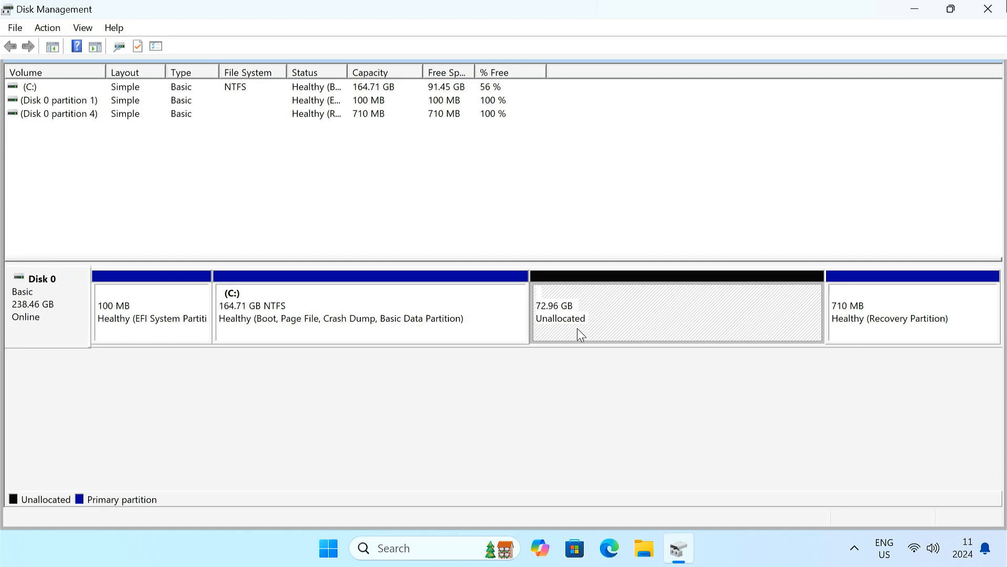
{"action": "left_click", "coordinate": [369, 311]}
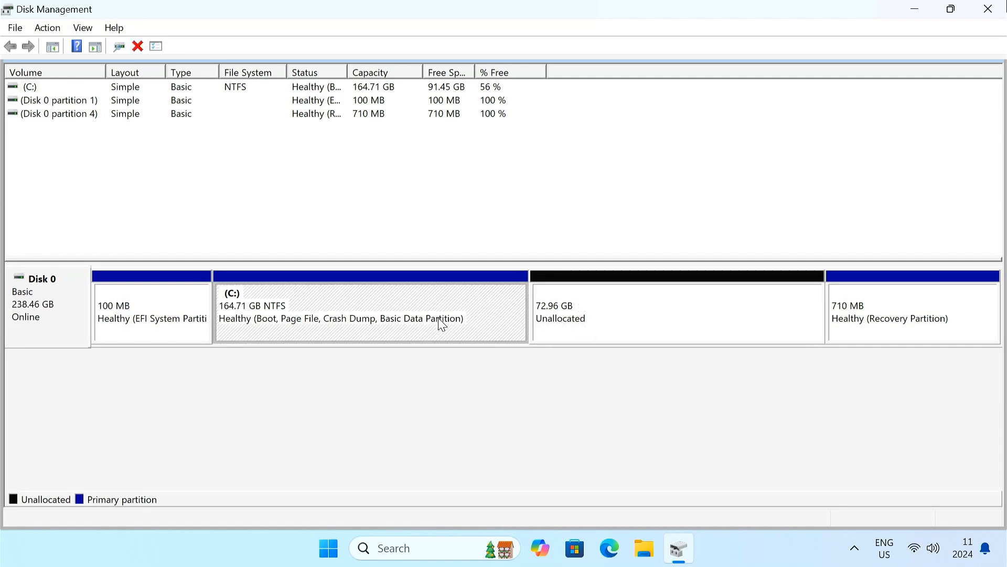
{"action": "right_click", "coordinate": [370, 312]}
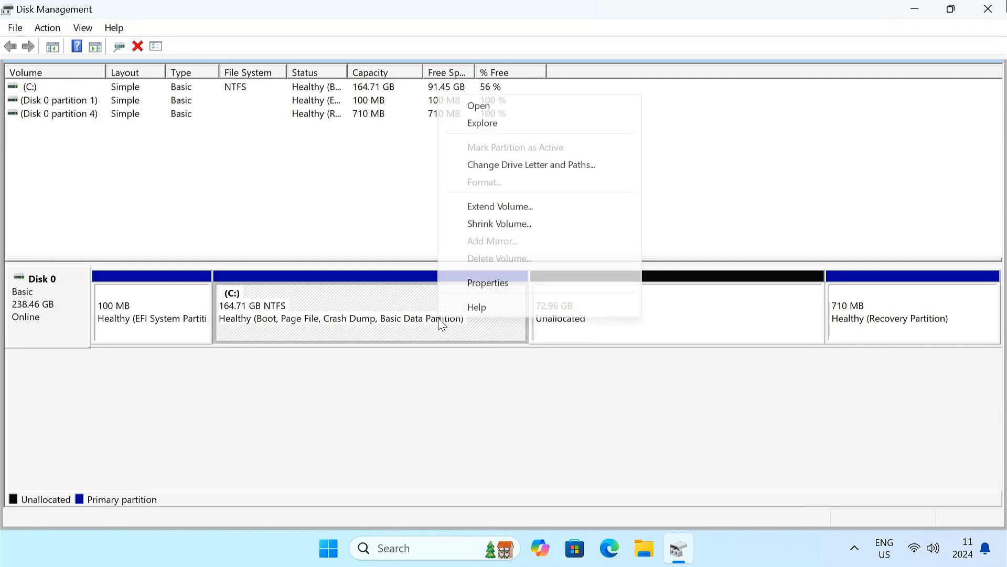
{"action": "mouse_move", "coordinate": [499, 207]}
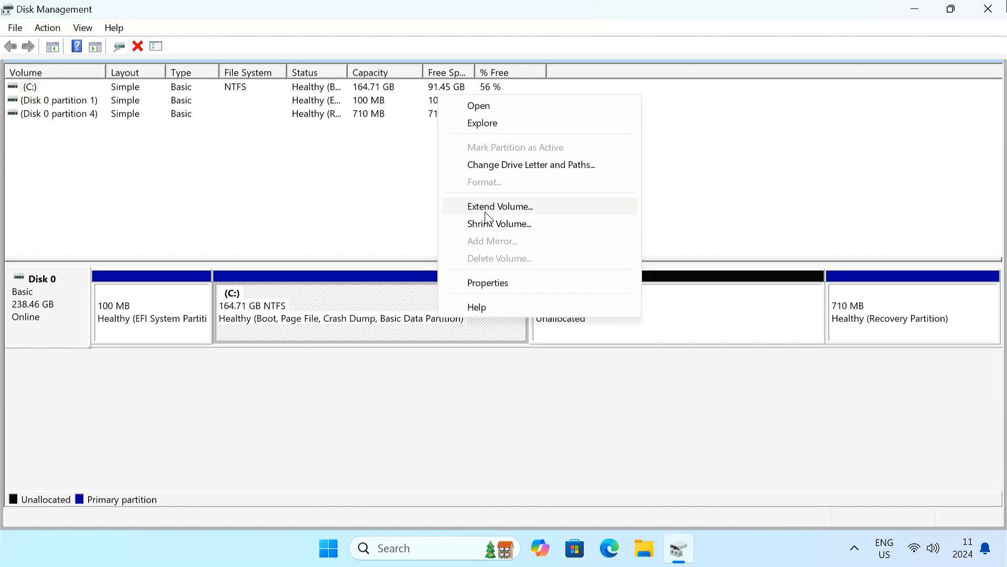
{"action": "left_click", "coordinate": [499, 207]}
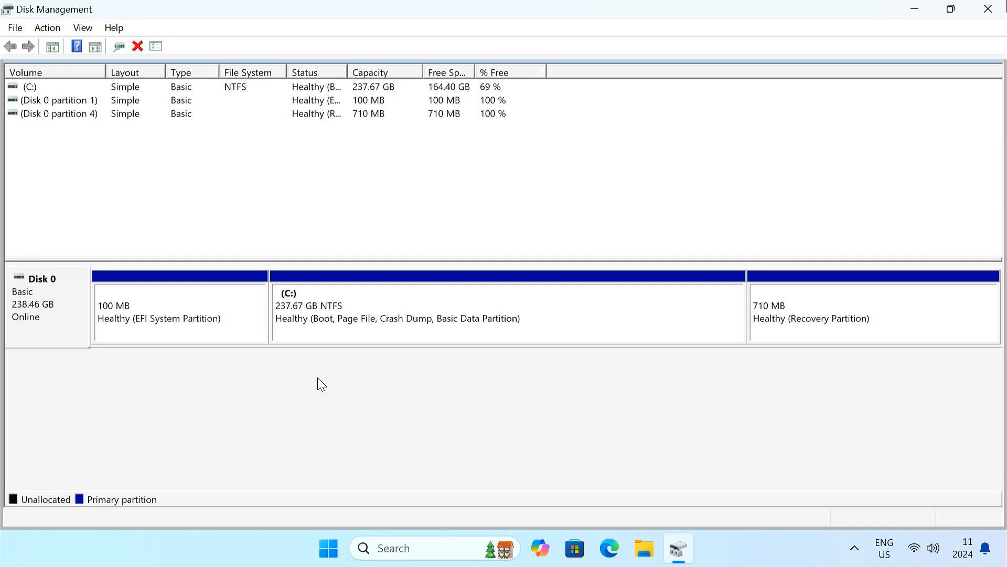
{"action": "left_click", "coordinate": [508, 312]}
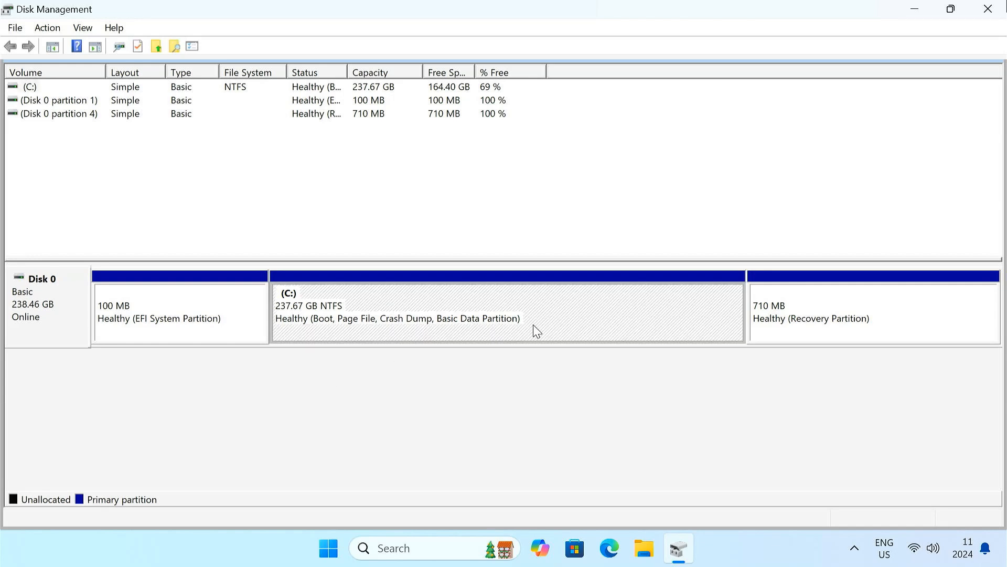
{"action": "mouse_move", "coordinate": [841, 171]}
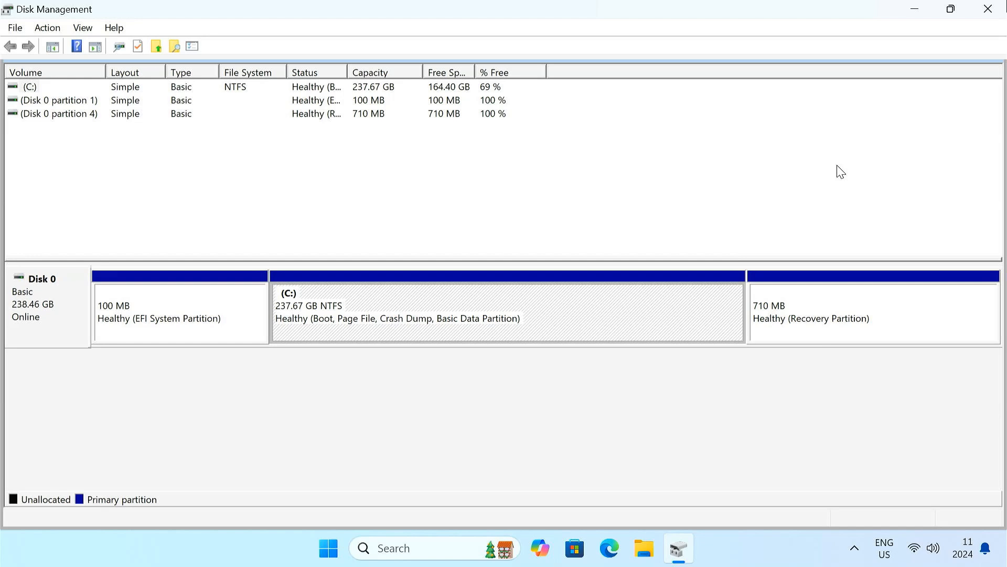
{"action": "left_click", "coordinate": [988, 9]}
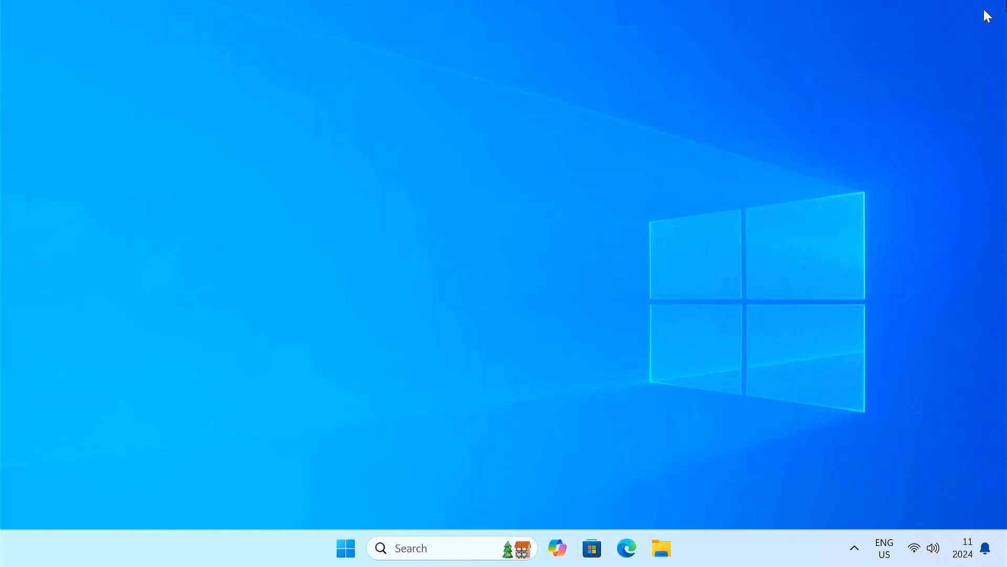
- Launch Command Prompt as administrator via Windows Search for cmd
{"action": "left_click", "coordinate": [443, 548]}
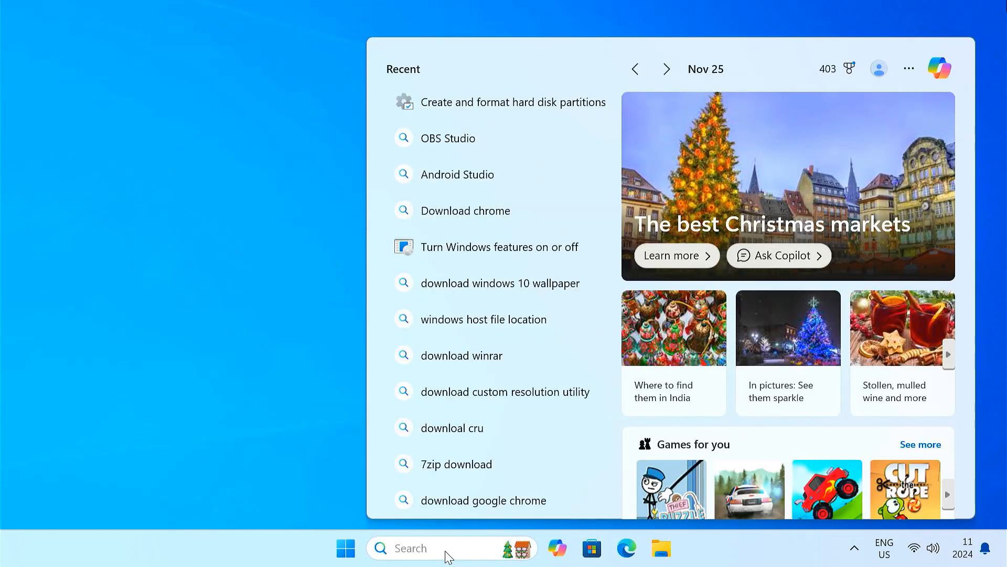
{"action": "type", "text": "cmd"}
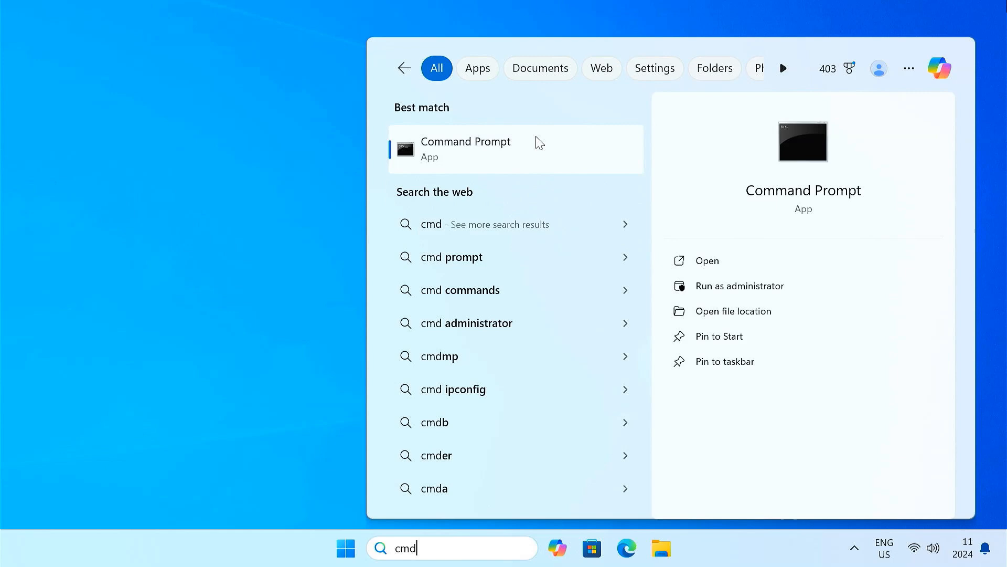
{"action": "mouse_move", "coordinate": [609, 173]}
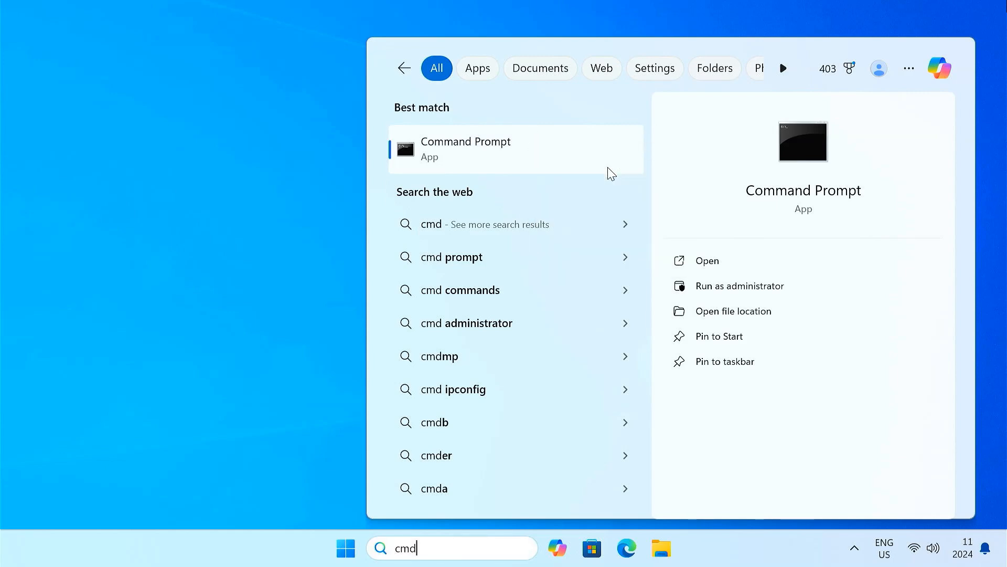
{"action": "left_click", "coordinate": [740, 285]}
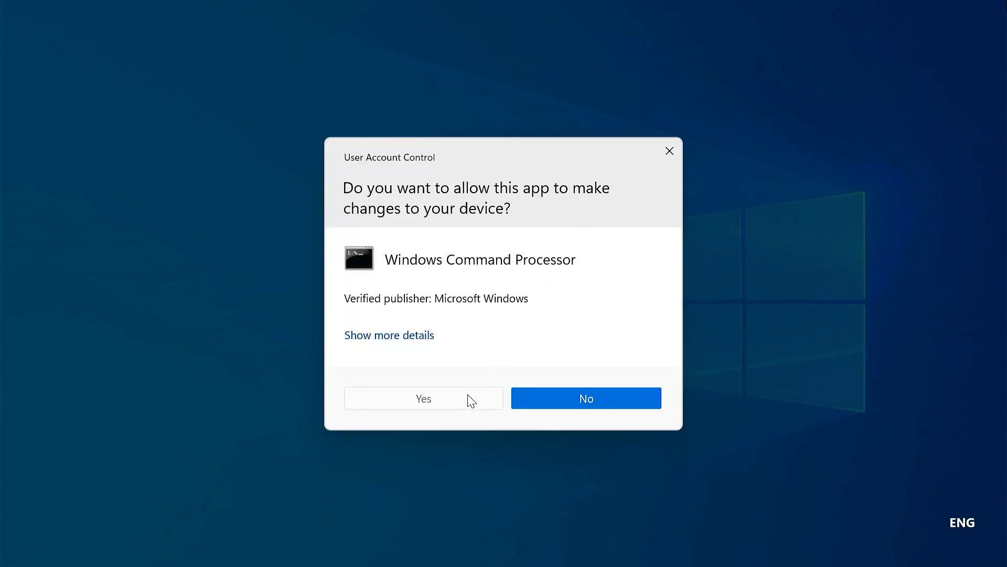
{"action": "left_click", "coordinate": [422, 397]}
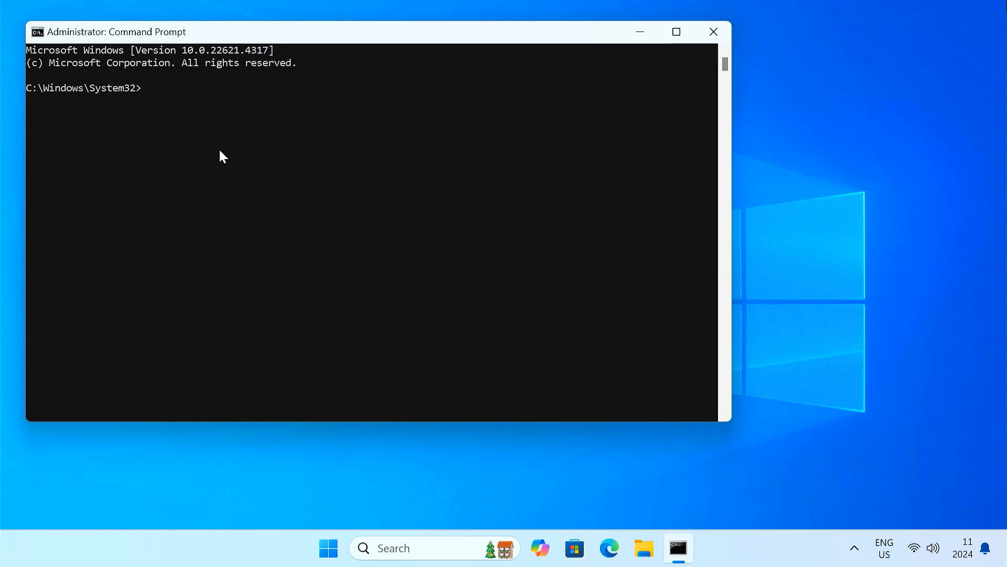
- Start DiskPart, list disks, select disk 0 and list its partitions
{"action": "type", "text": "diskpart"}
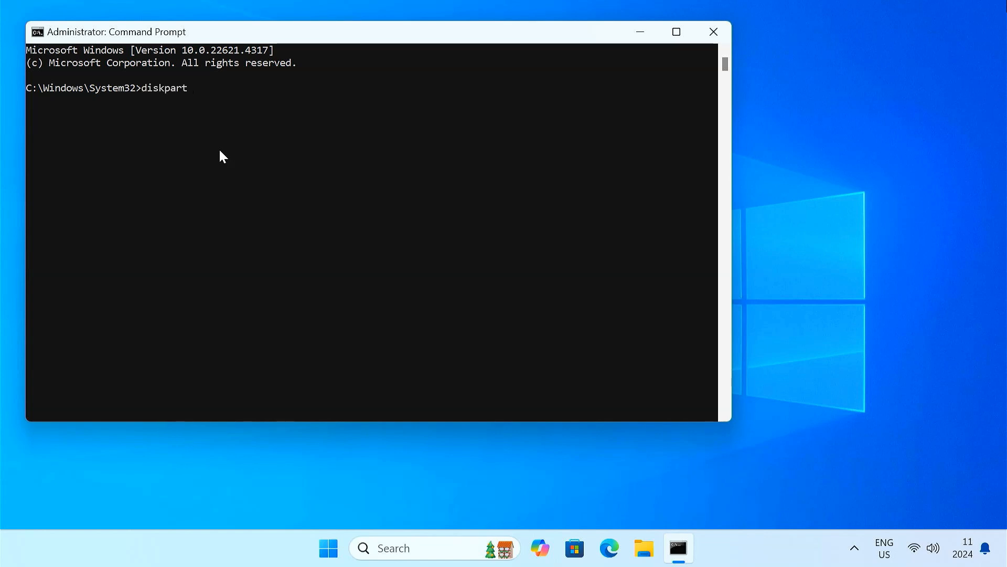
{"action": "key", "text": "enter"}
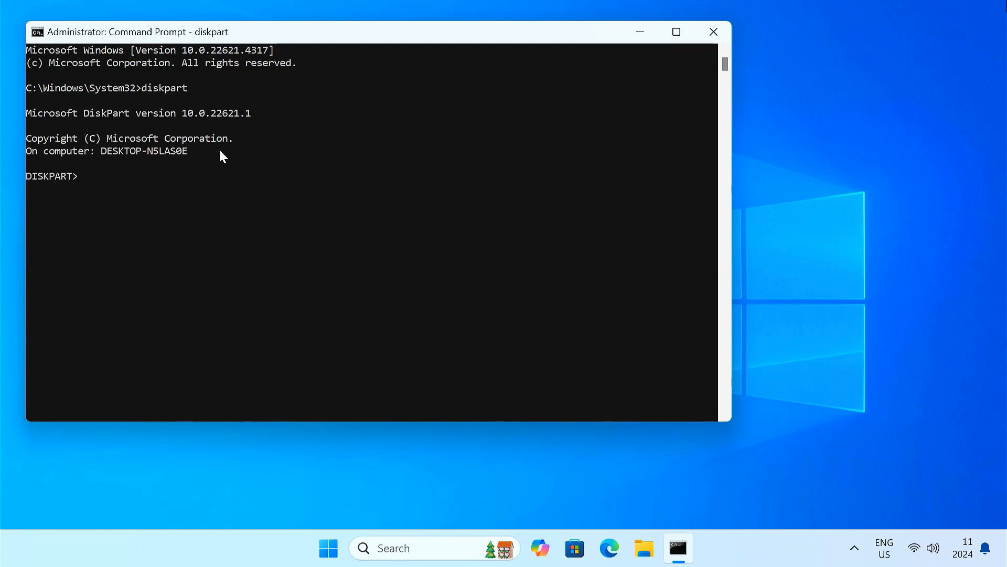
{"action": "mouse_move", "coordinate": [221, 439]}
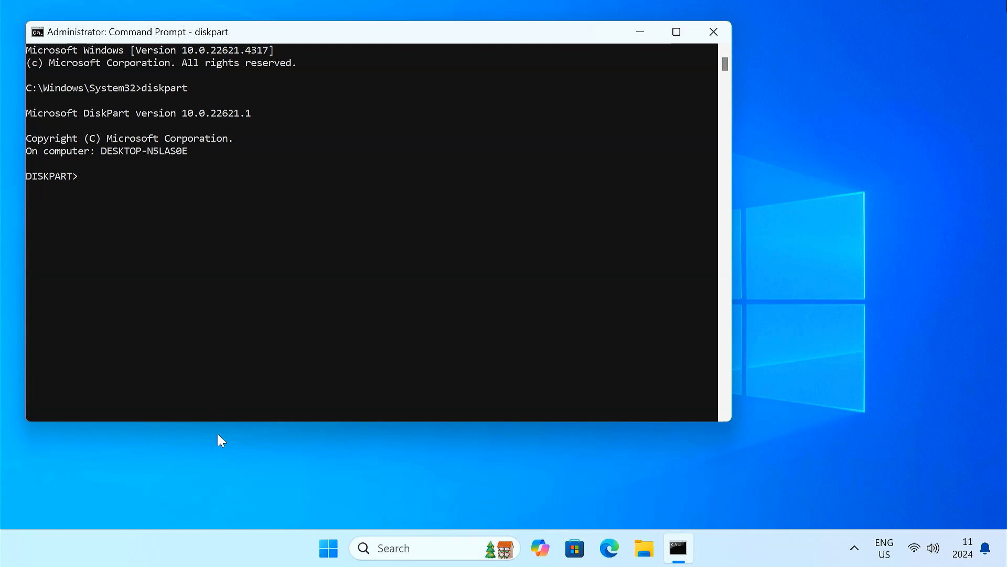
{"action": "type", "text": "list disk"}
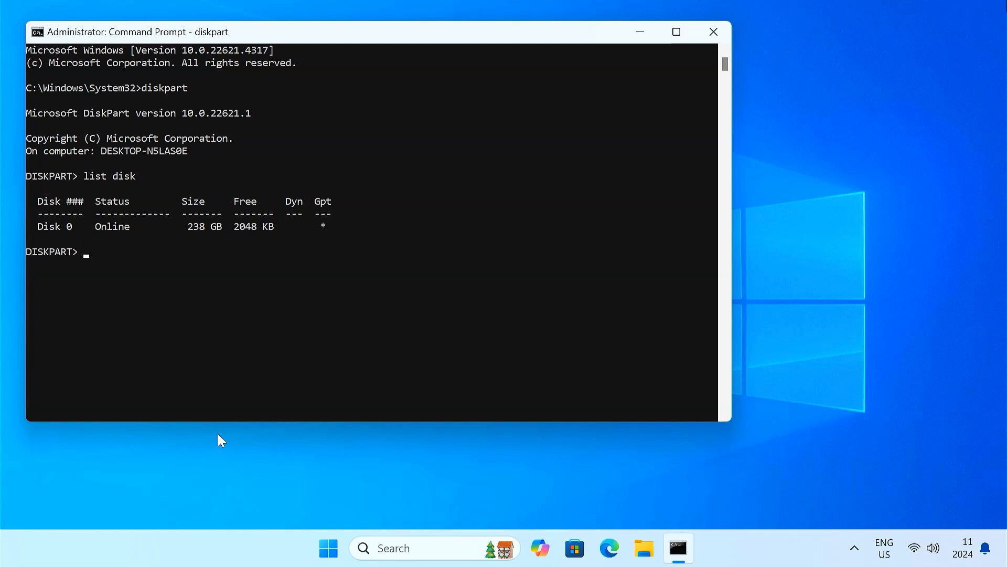
{"action": "mouse_move", "coordinate": [38, 234]}
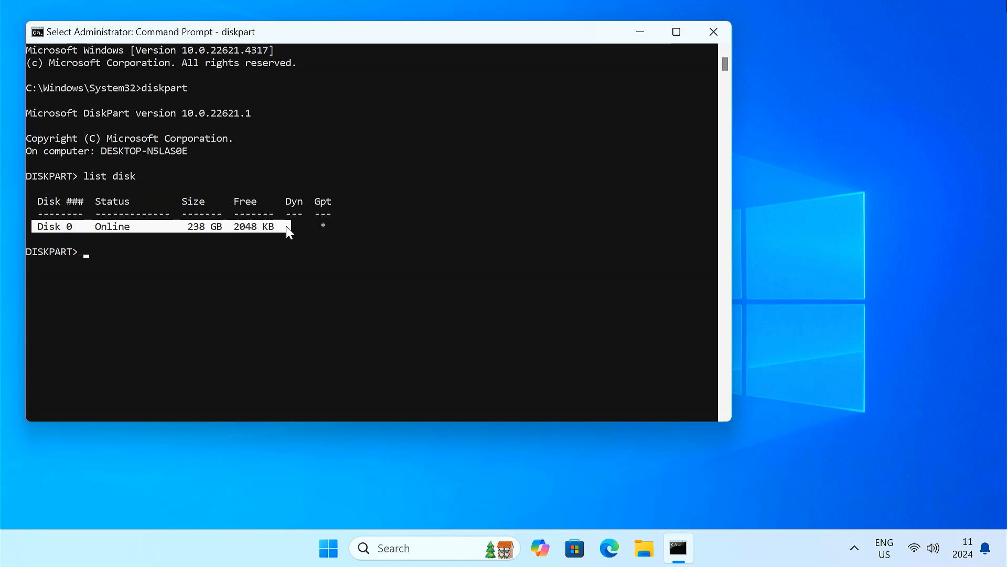
{"action": "type", "text": "select disk 0"}
{"action": "type", "text": "list"}
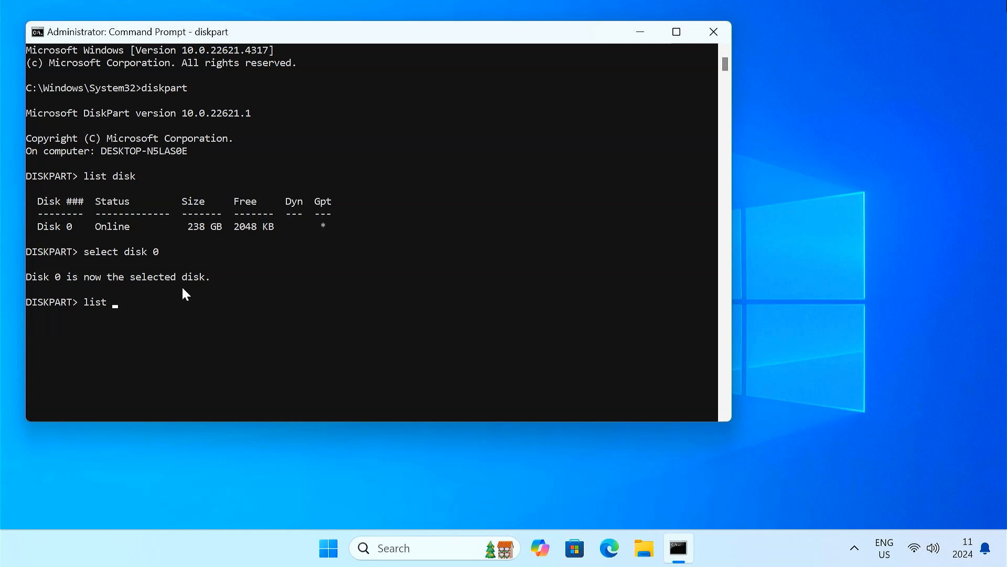
{"action": "type", "text": "partition"}
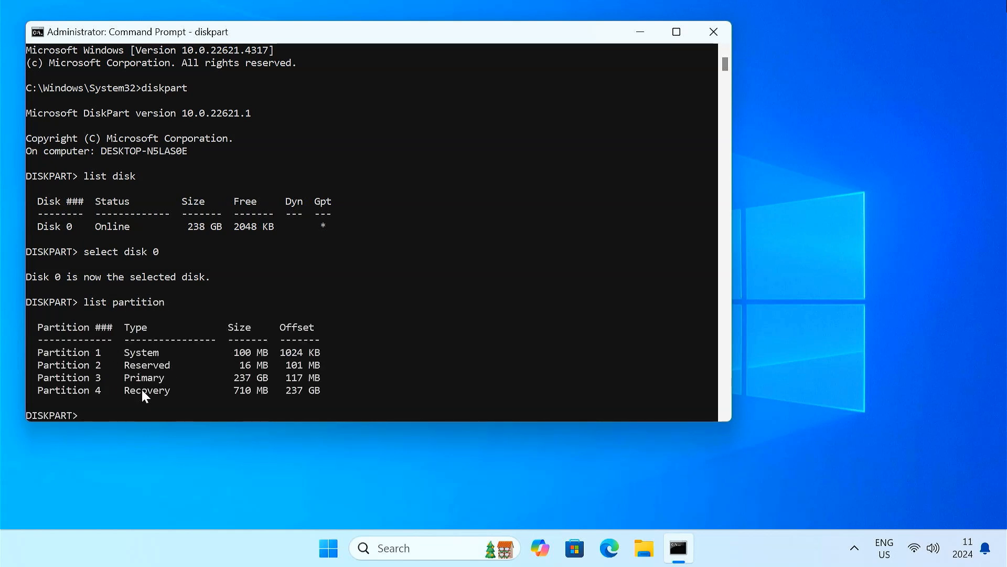
{"action": "mouse_move", "coordinate": [76, 367]}
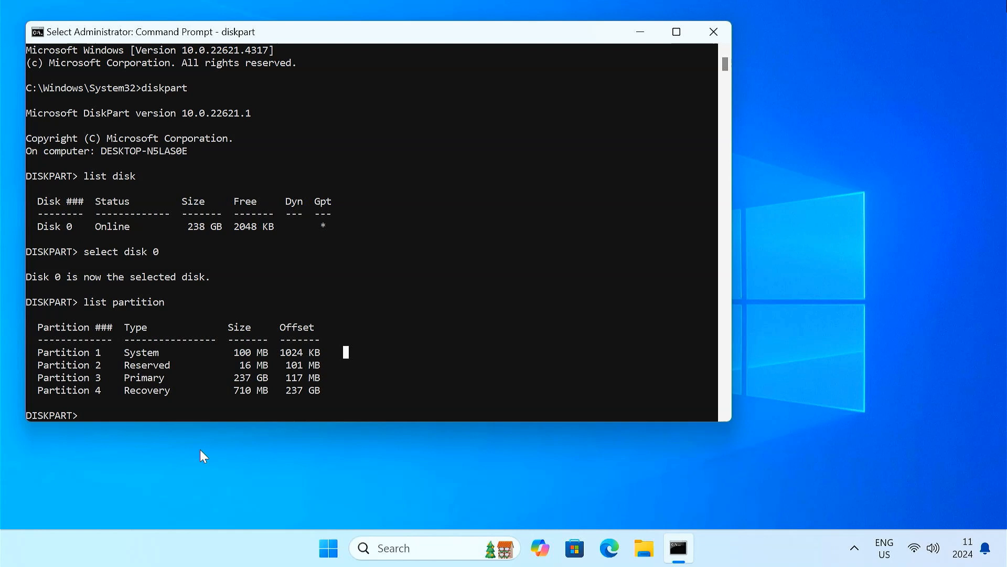
- Select partition 1 and assign it drive letter Z
{"action": "type", "text": "select partition 1"}
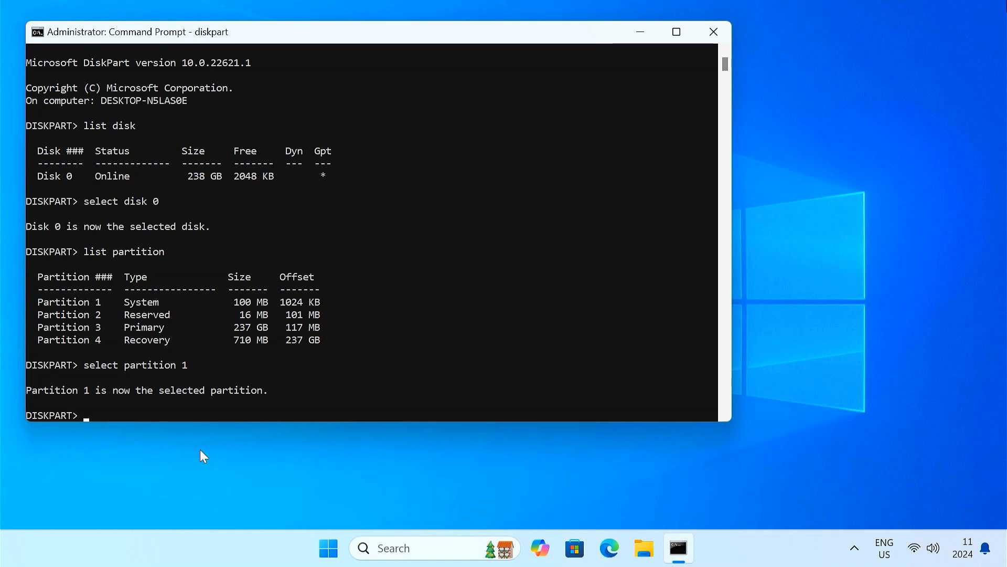
{"action": "type", "text": "assign letter"}
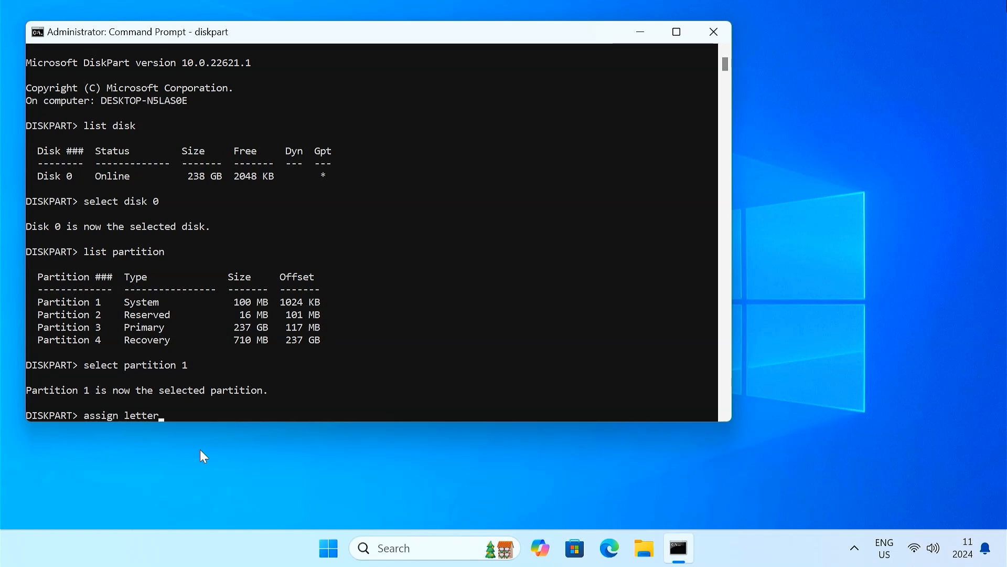
{"action": "type", "text": "=Z"}
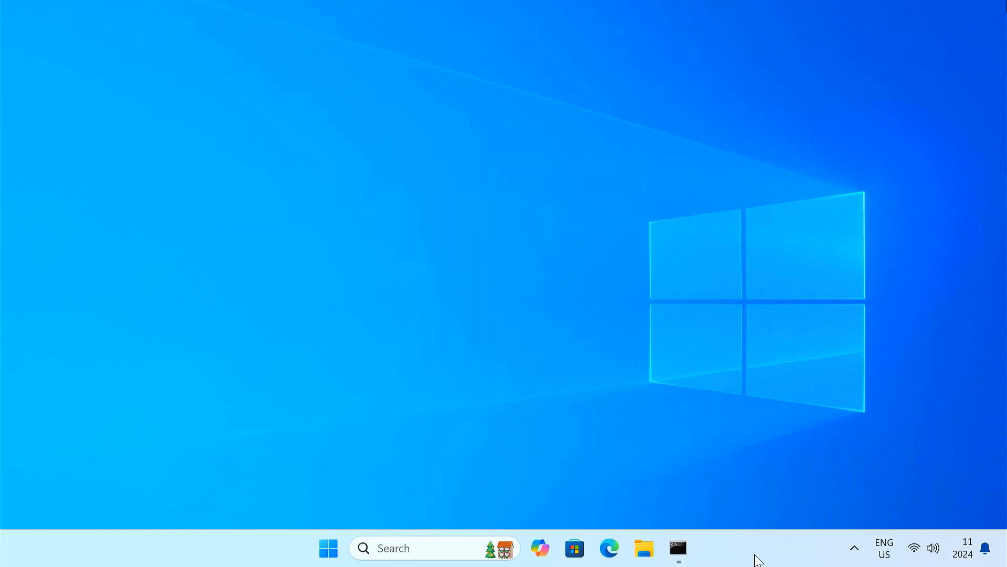
- Reach Task Manager's Run new task file browser showing This PC drives
{"action": "right_click", "coordinate": [757, 556]}
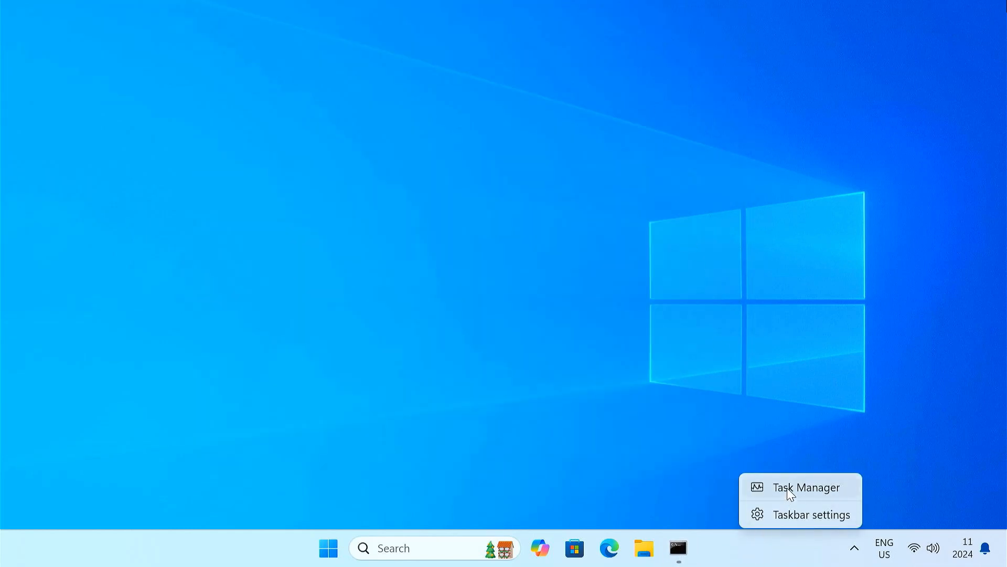
{"action": "left_click", "coordinate": [805, 487]}
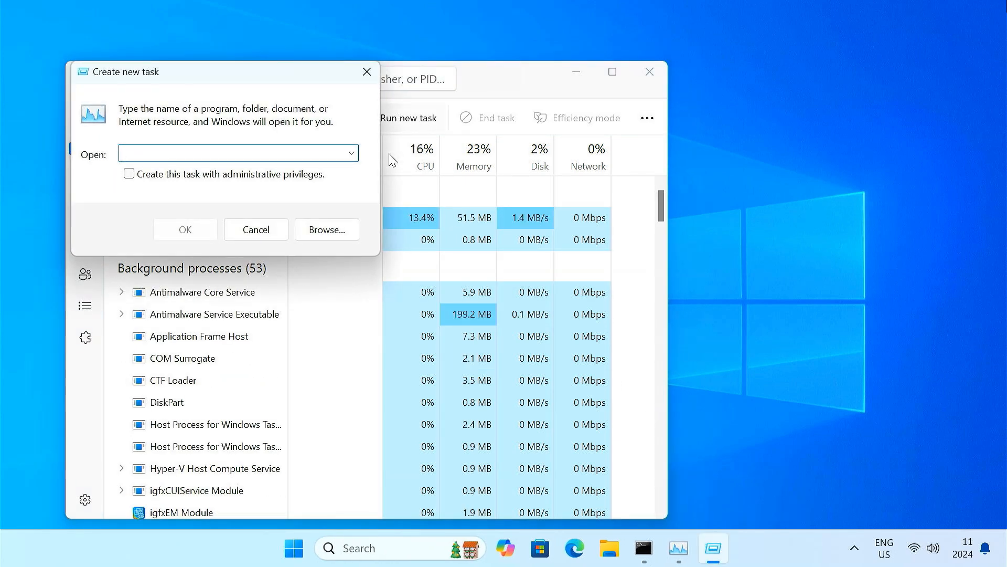
{"action": "left_click", "coordinate": [326, 230]}
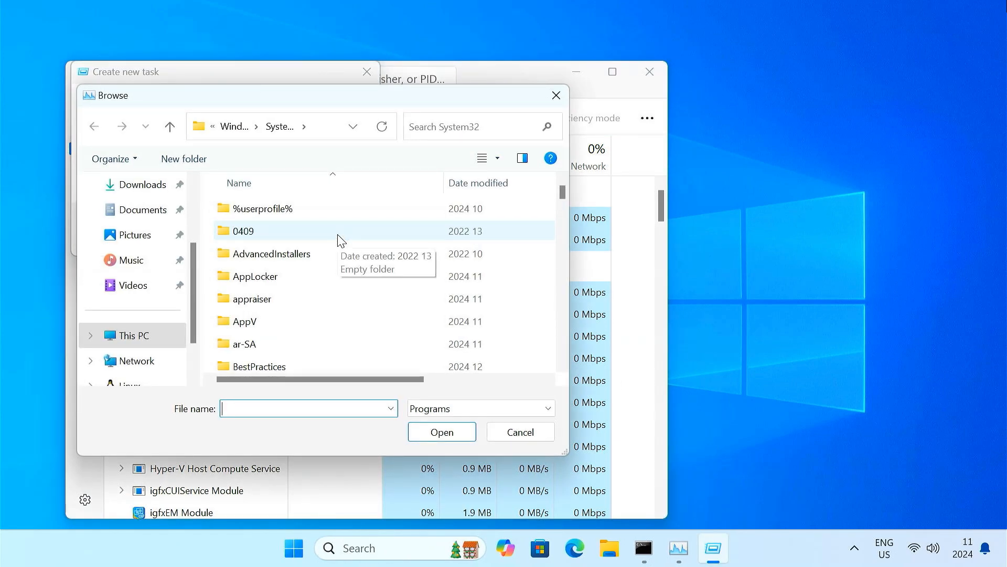
{"action": "left_click", "coordinate": [134, 334]}
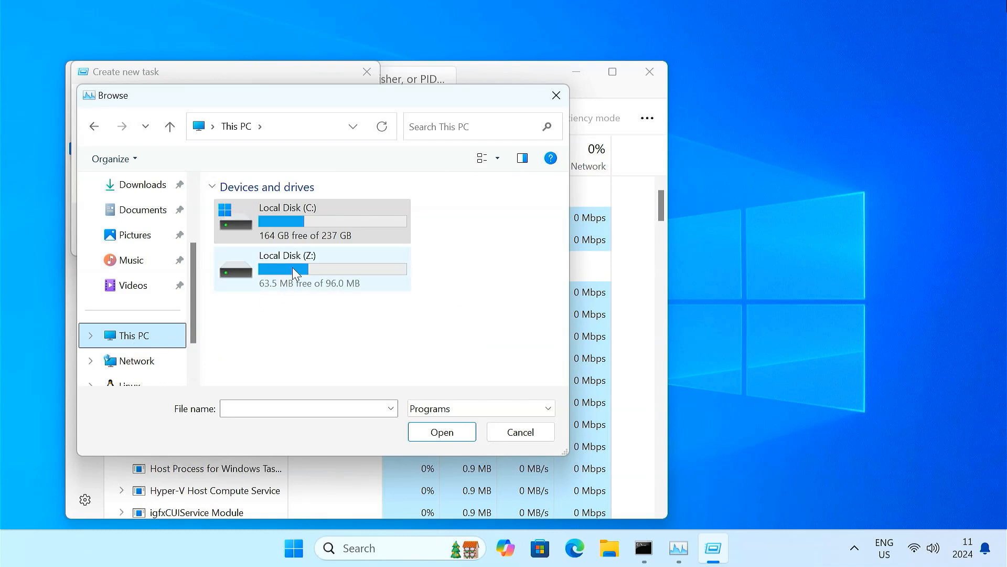
- Browse into Z:\EFI and permanently delete the ubuntu folder
{"action": "left_click", "coordinate": [310, 269]}
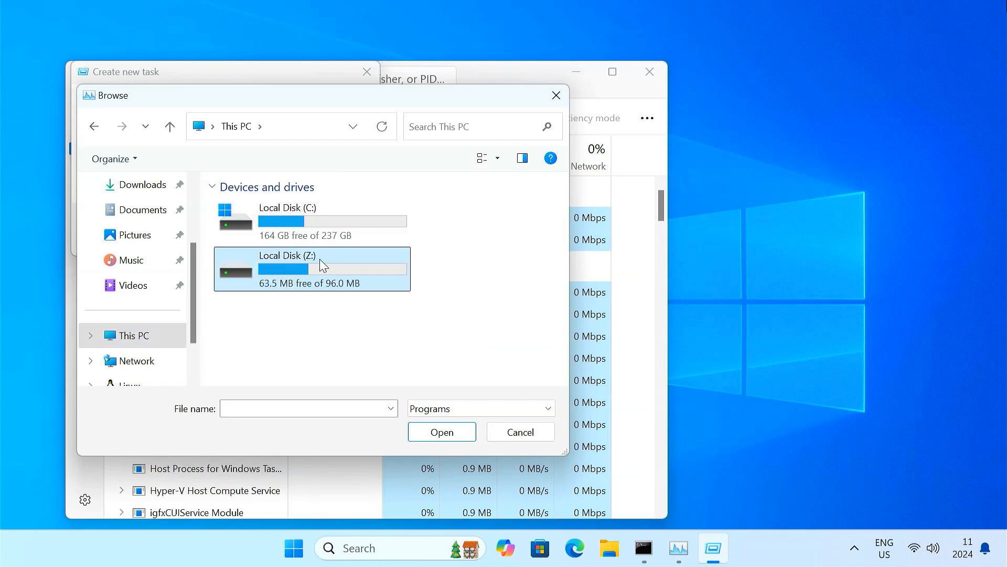
{"action": "double_click", "coordinate": [311, 269]}
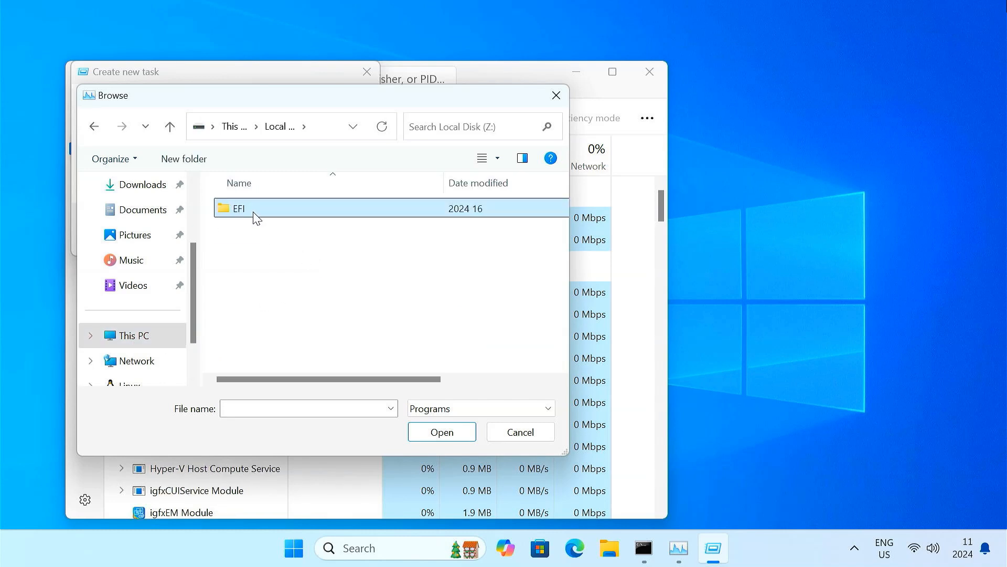
{"action": "double_click", "coordinate": [238, 208]}
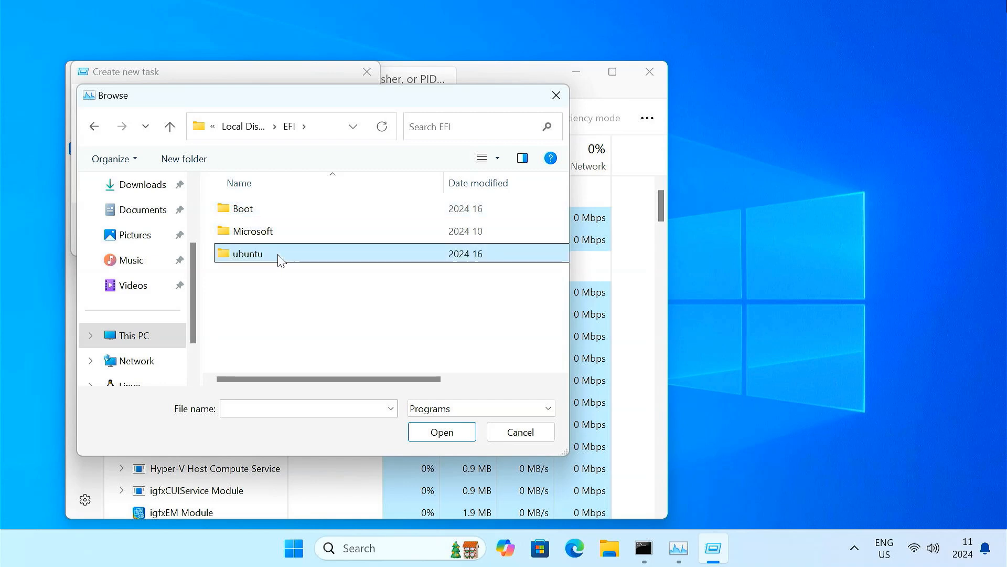
{"action": "mouse_move", "coordinate": [270, 271]}
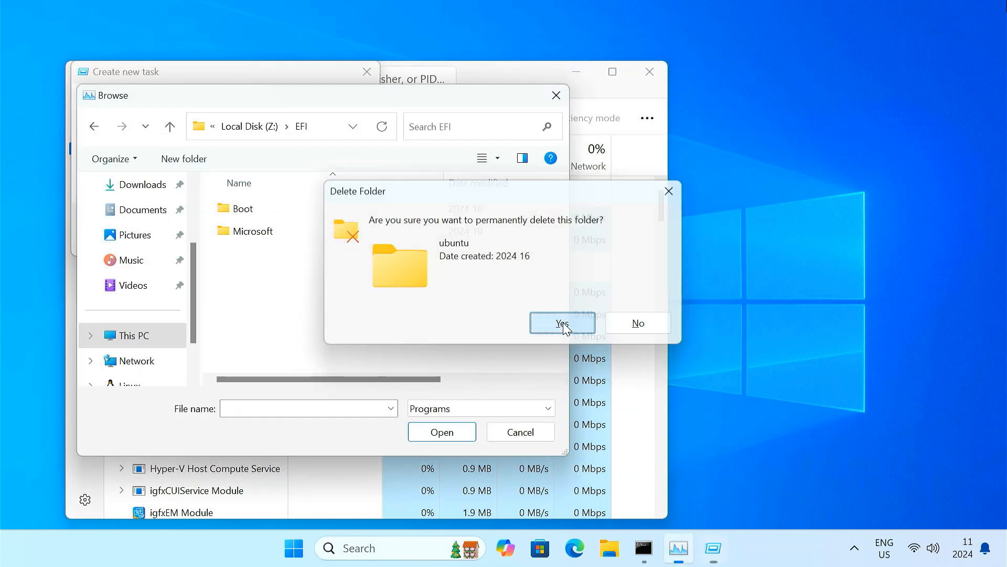
{"action": "left_click", "coordinate": [560, 322]}
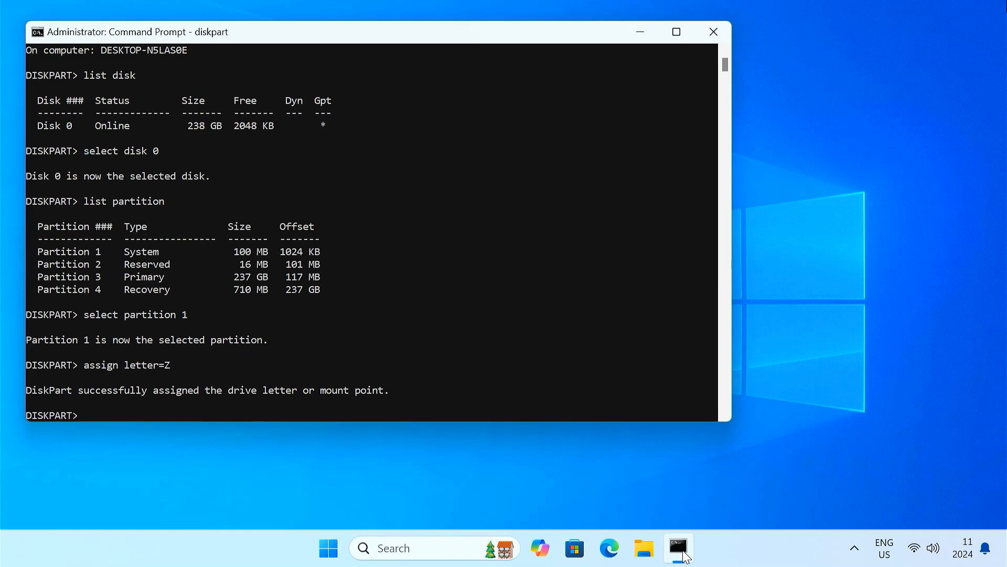
- Remove letter Z from the system partition, exit DiskPart, close Command Prompt and show Start
{"action": "type", "text": "remove letter=Z"}
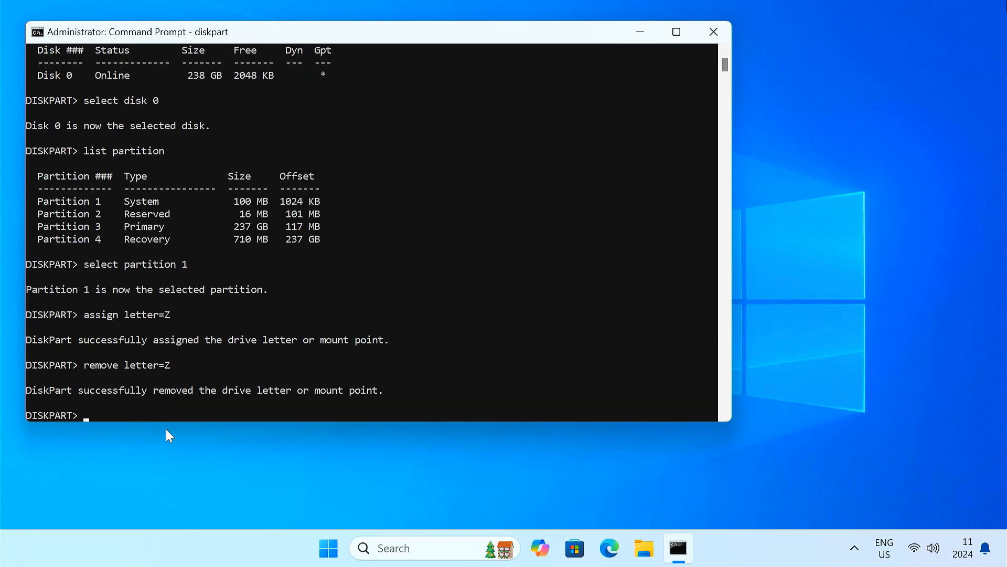
{"action": "type", "text": "exit"}
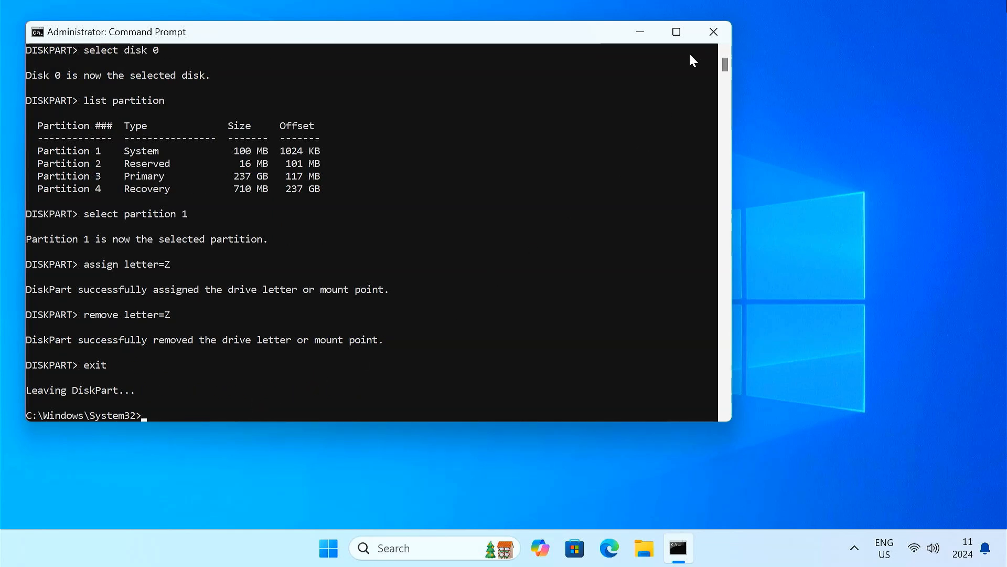
{"action": "left_click", "coordinate": [712, 31]}
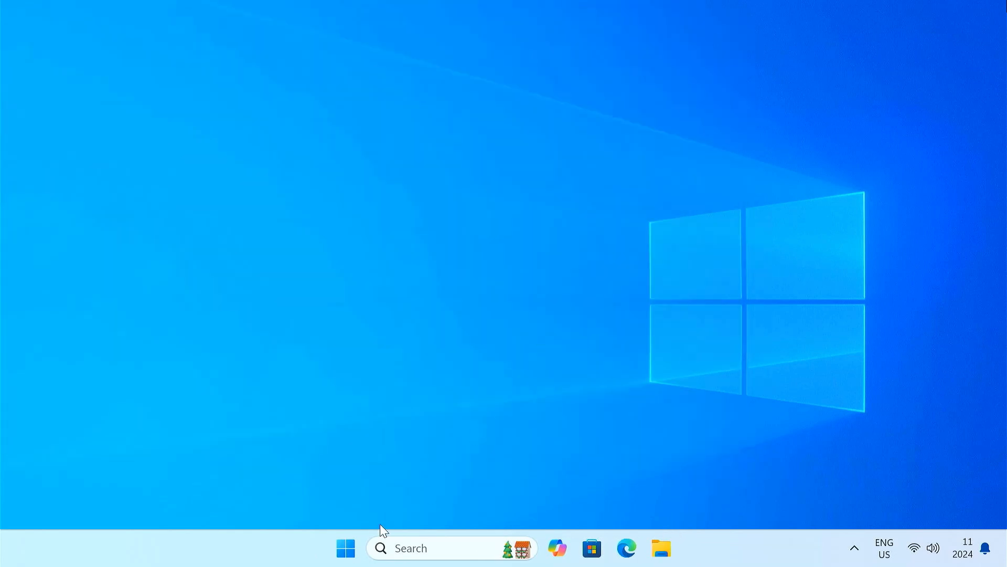
{"action": "left_click", "coordinate": [345, 548]}
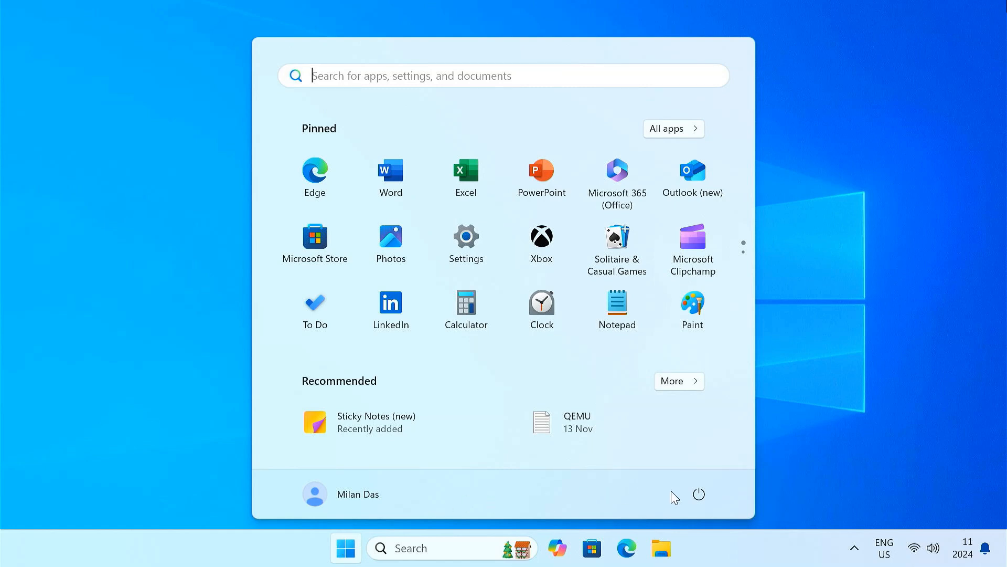